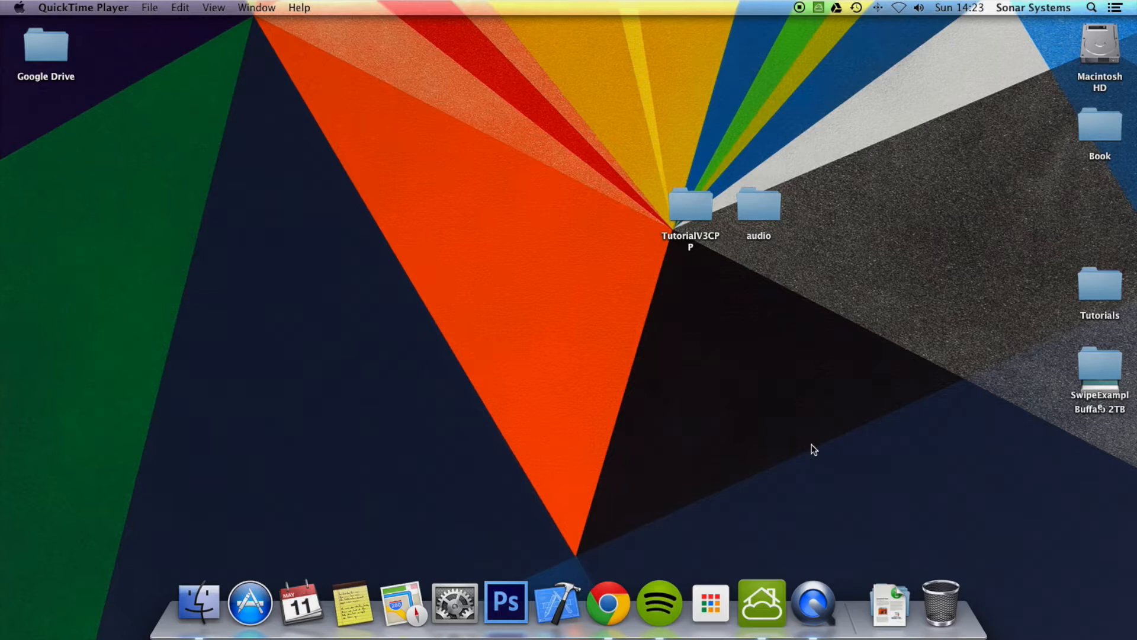
{"action": "mouse_move", "coordinate": [691, 219]}
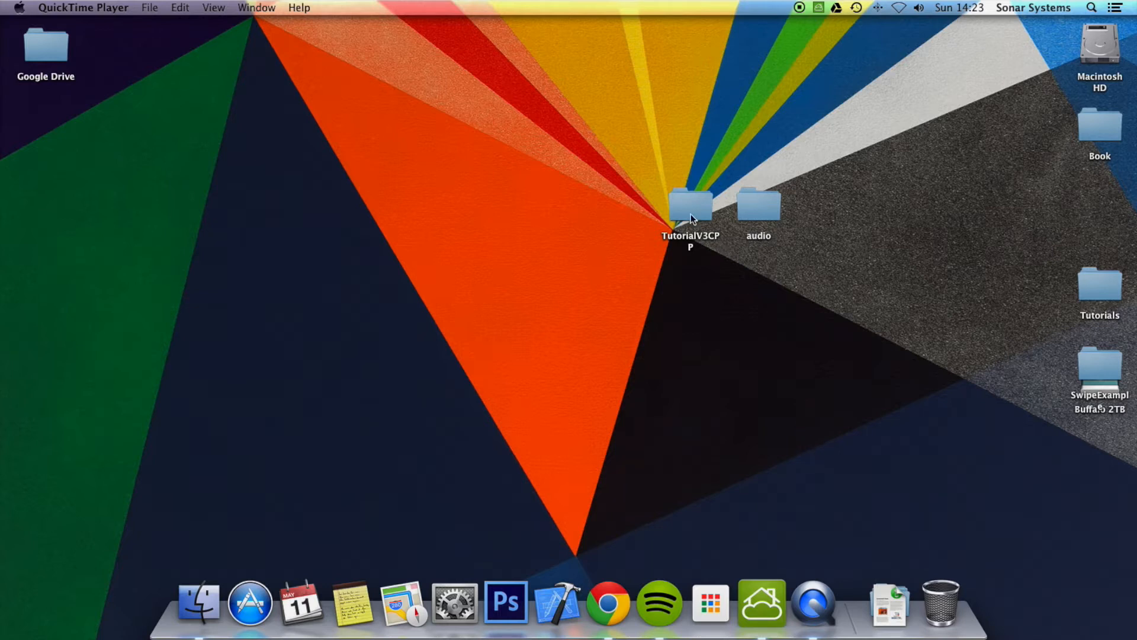
- Browse into the TutorialV3CPP folder to locate TutorialV3CPP.xcodeproj inside proj.ios_mac
{"action": "double_click", "coordinate": [689, 205]}
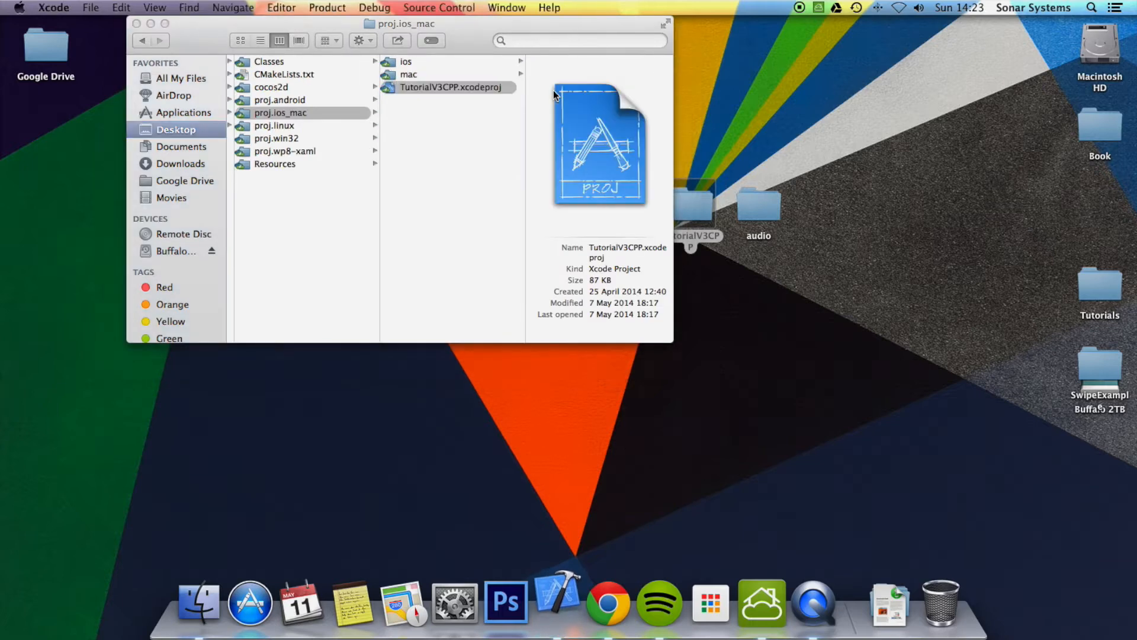
- Load TutorialV3CPP.xcodeproj and use menu->alignItemsVertically() instead of the setPosition lines in HelloWorldScene.cpp
{"action": "double_click", "coordinate": [453, 87]}
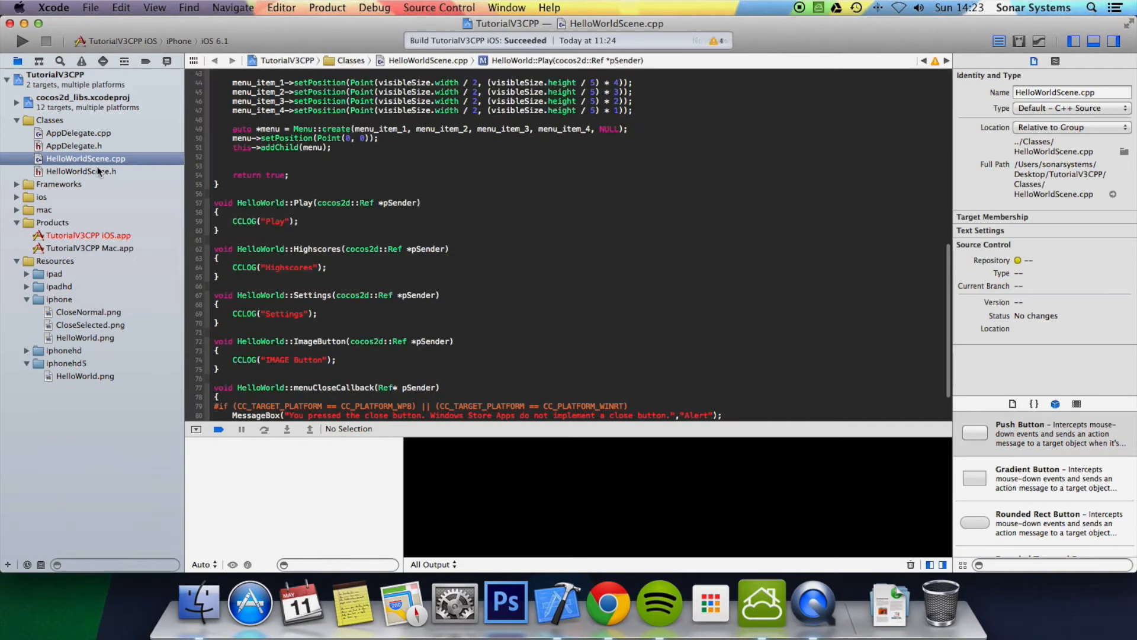
{"action": "scroll", "scroll_direction": "up", "scroll_amount": 3}
{"action": "type", "text": "menu->alignItemsVertically("}
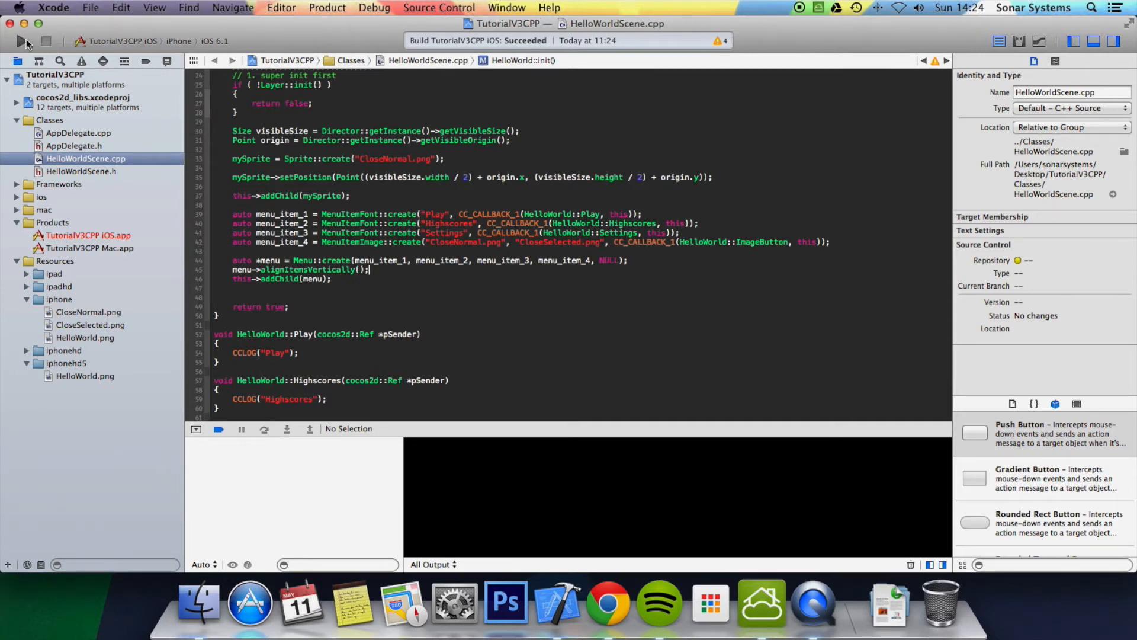
- Run TutorialV3CPP on the iPhone simulator, showing Play, Highscores and Settings stacked vertically
{"action": "left_click", "coordinate": [22, 40]}
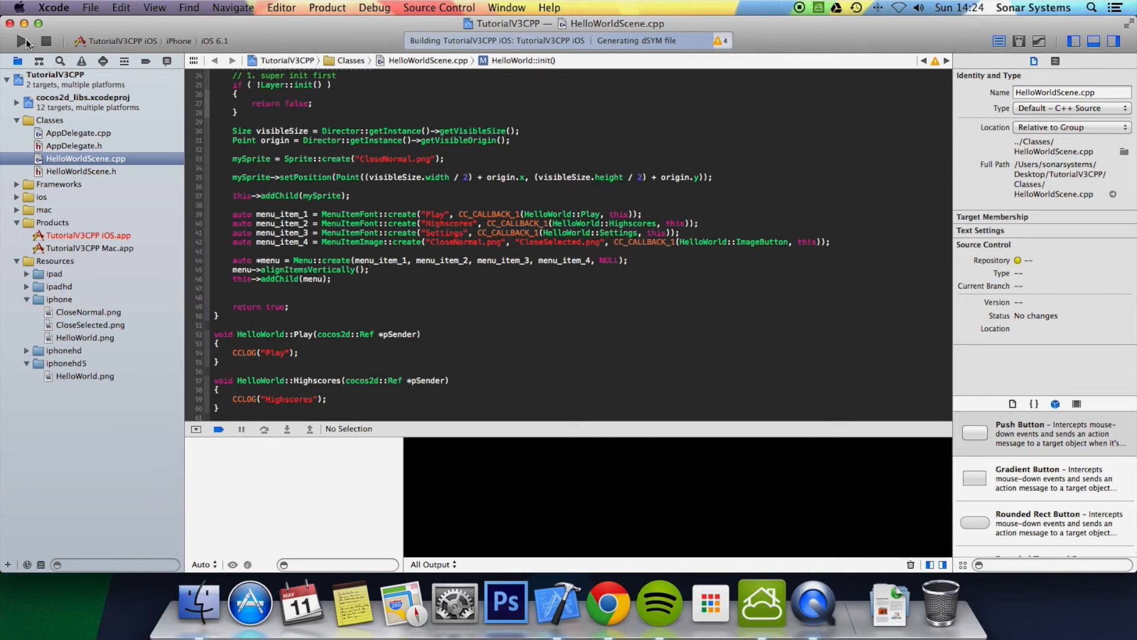
{"action": "left_click", "coordinate": [18, 40]}
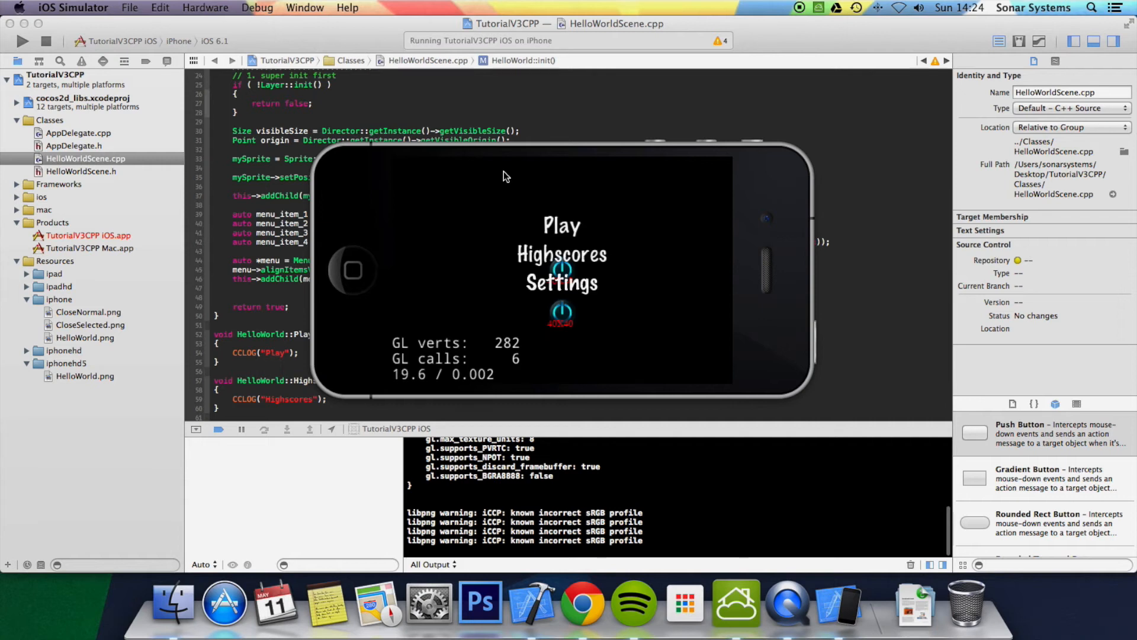
{"action": "mouse_move", "coordinate": [551, 341]}
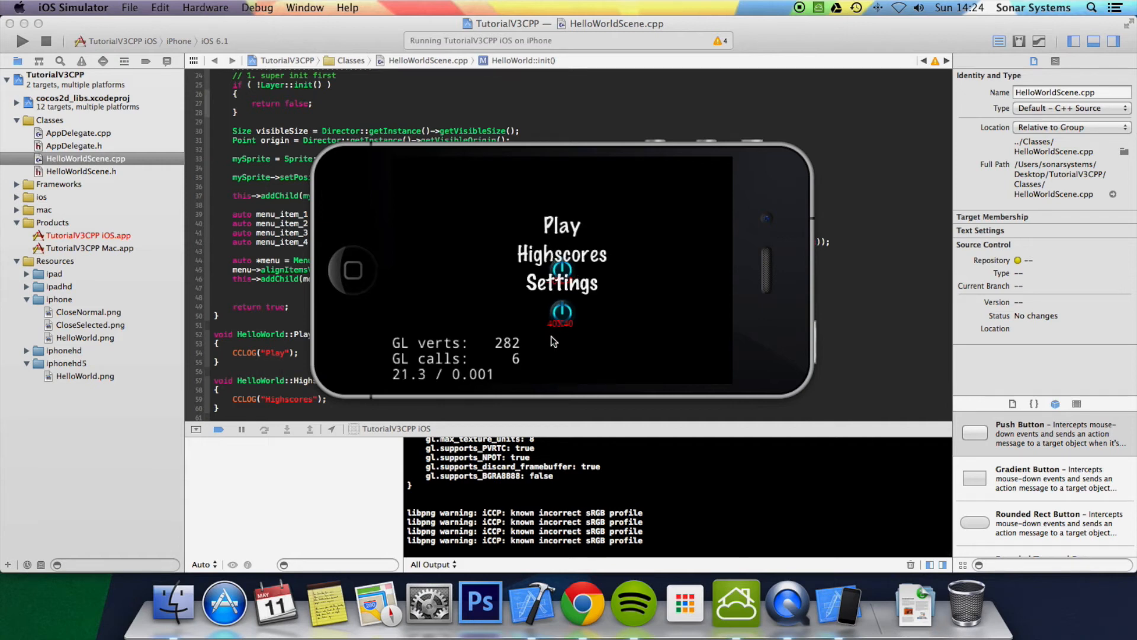
{"action": "mouse_move", "coordinate": [581, 367]}
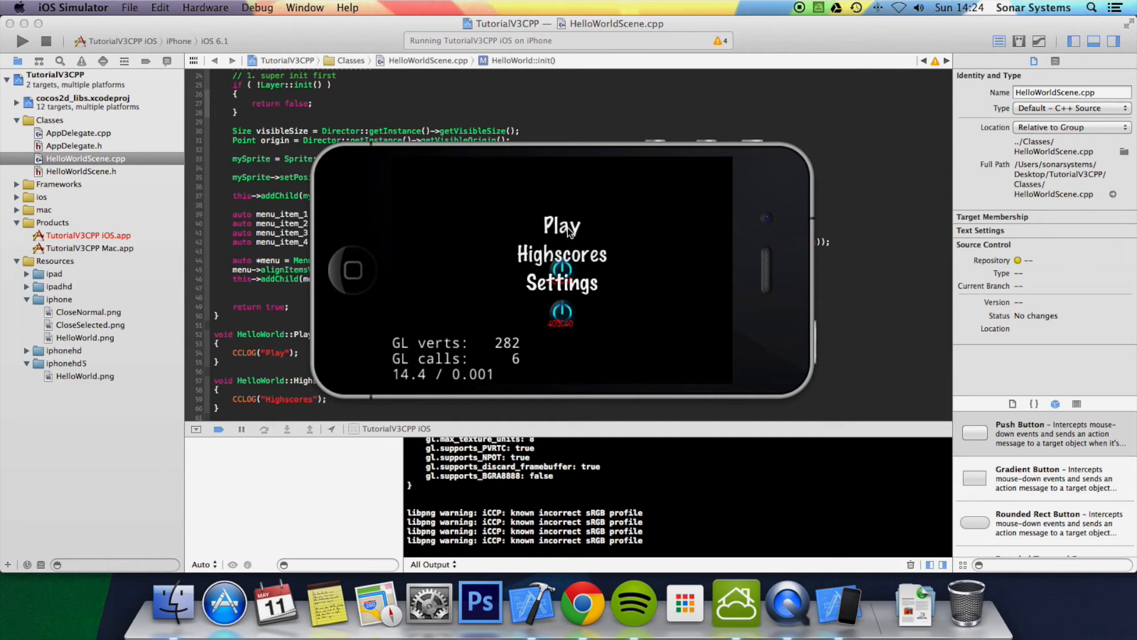
- Tap a menu item and the image button so Highscores, IMAGE Button and Settings appear in the debug output
{"action": "left_click", "coordinate": [562, 253]}
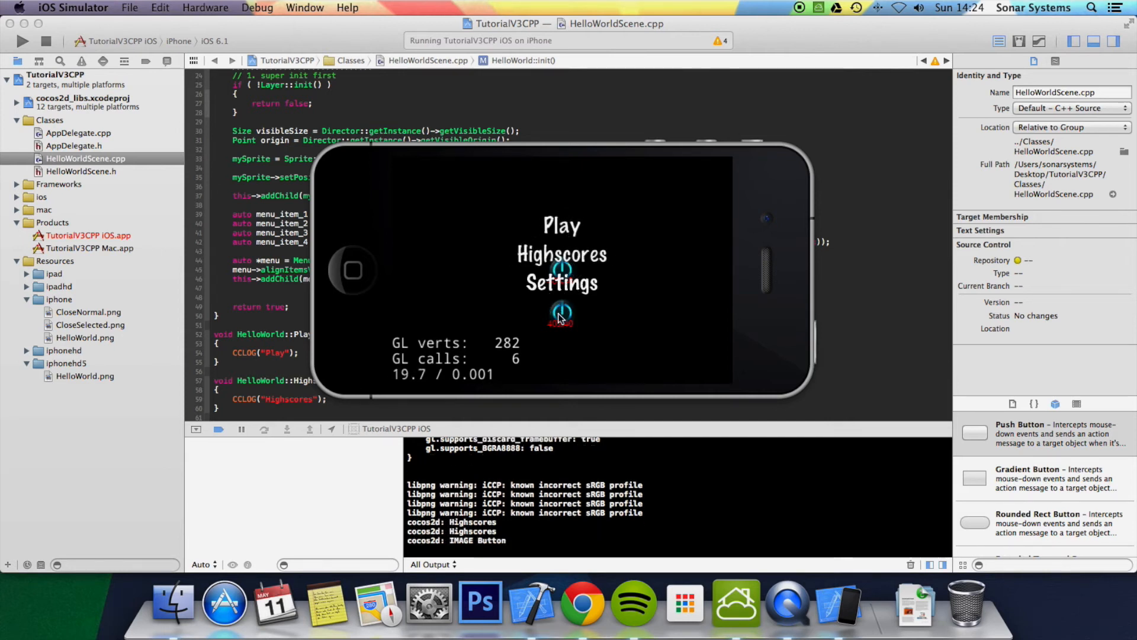
{"action": "left_click", "coordinate": [560, 253]}
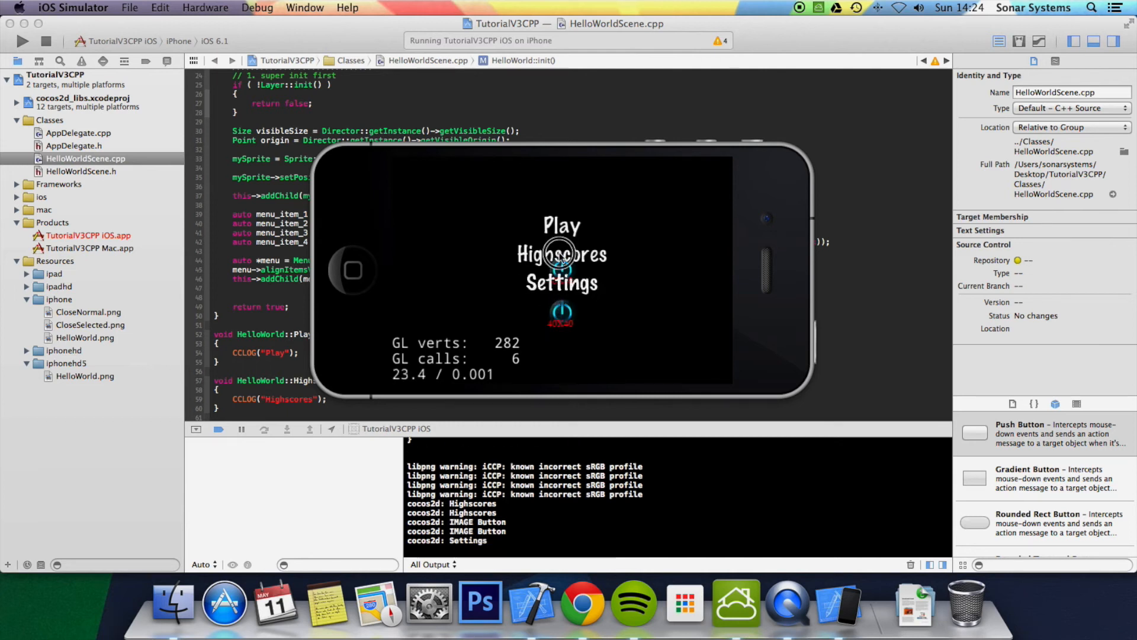